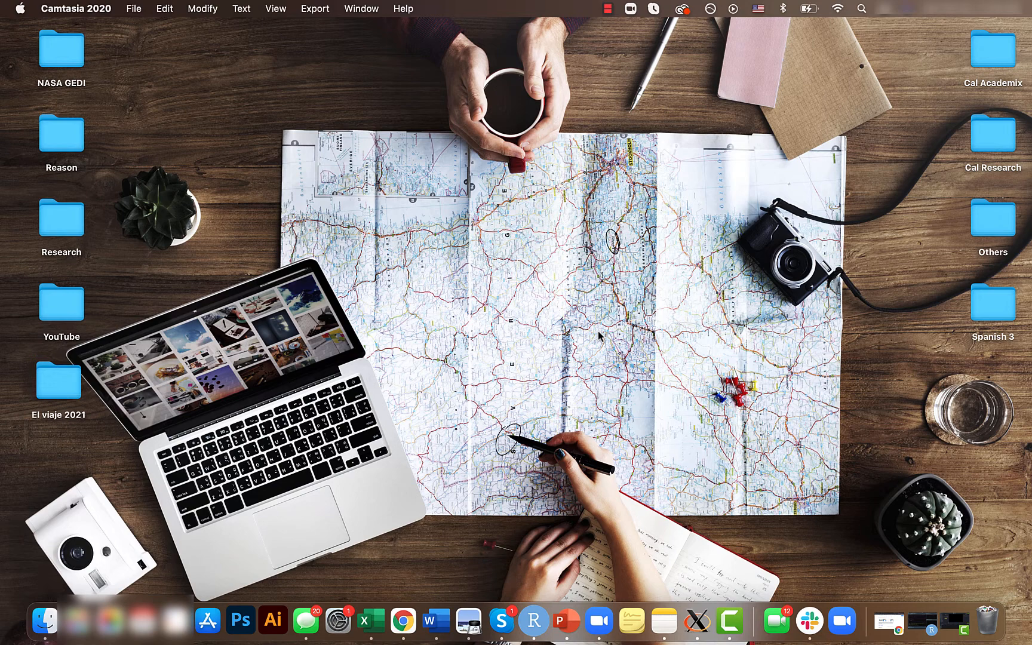
Bring the RStudio window with RScript_VS1.R to the front from the Dock
click(550, 620)
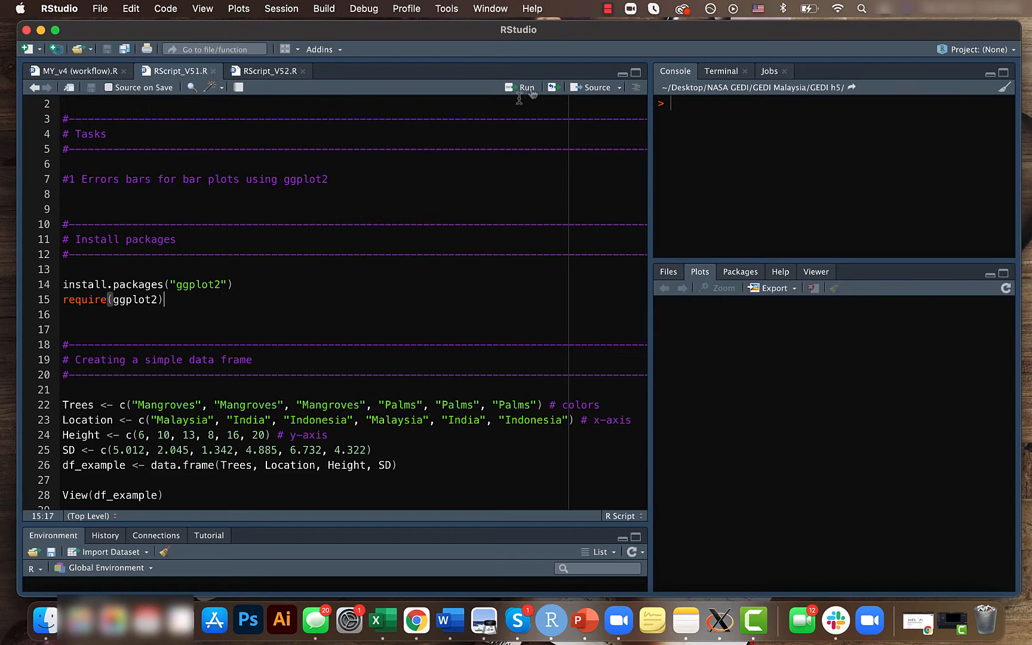
Run the lines loading ggplot2 and defining the Trees, Location, Height and SD vectors
click(525, 87)
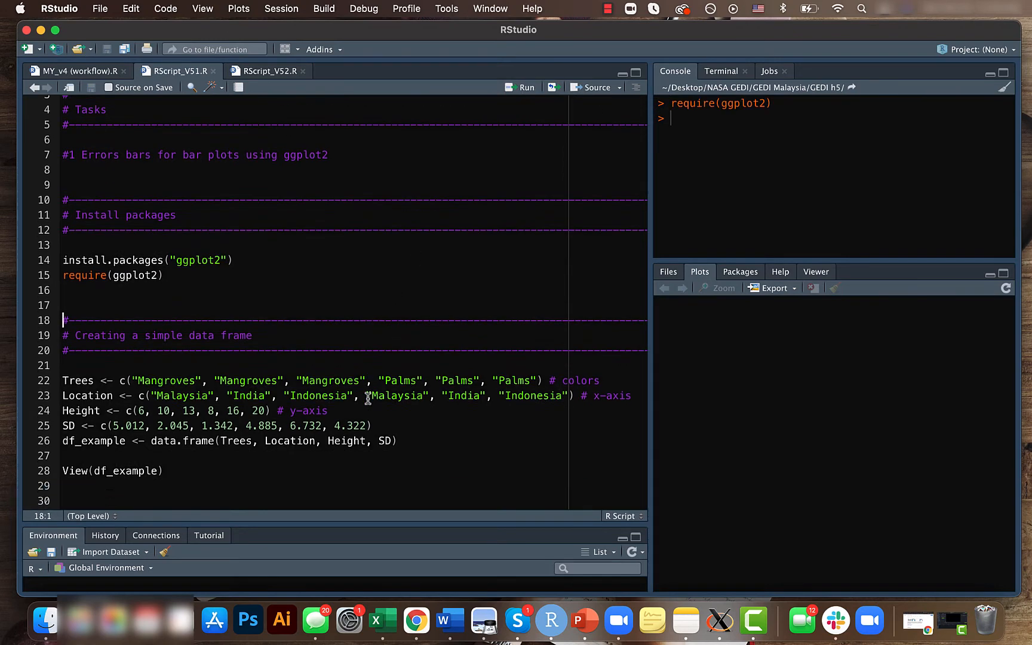
scroll(down, 3)
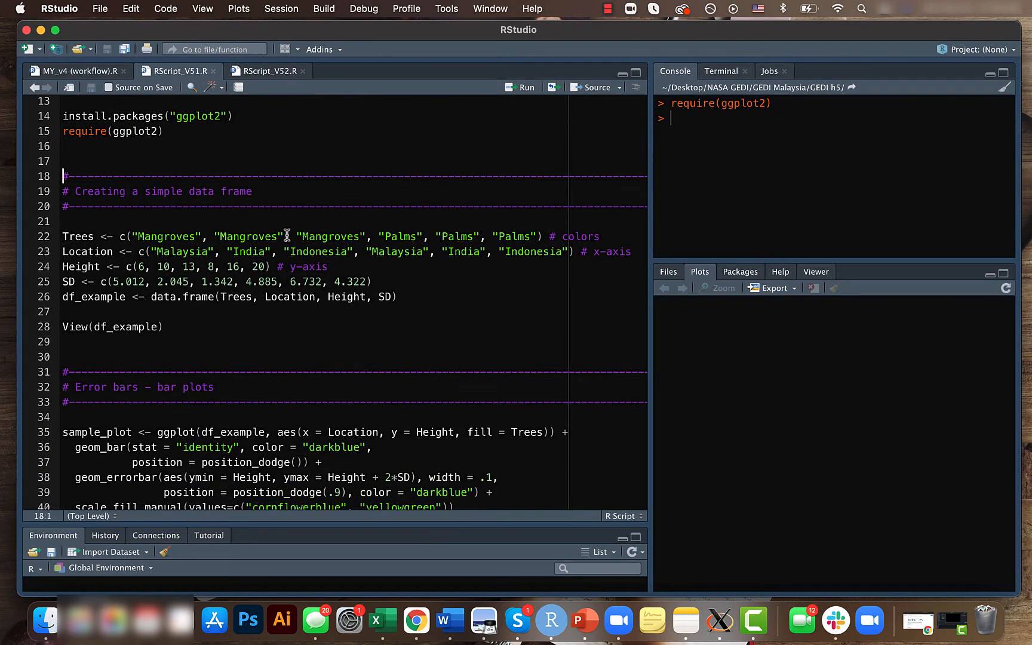
click(282, 236)
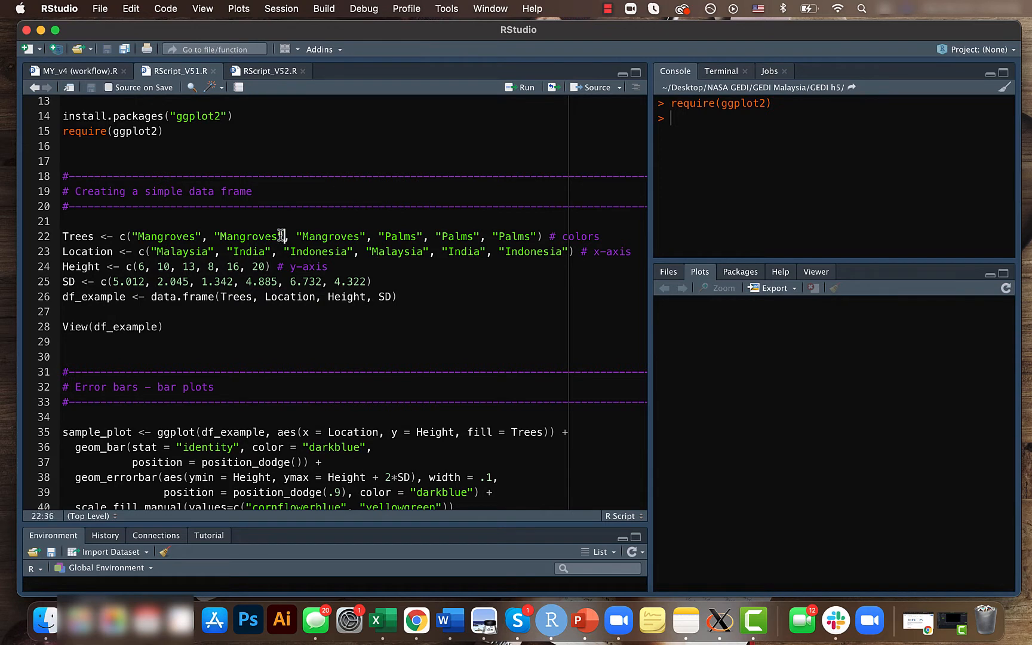
mouse_move(527, 87)
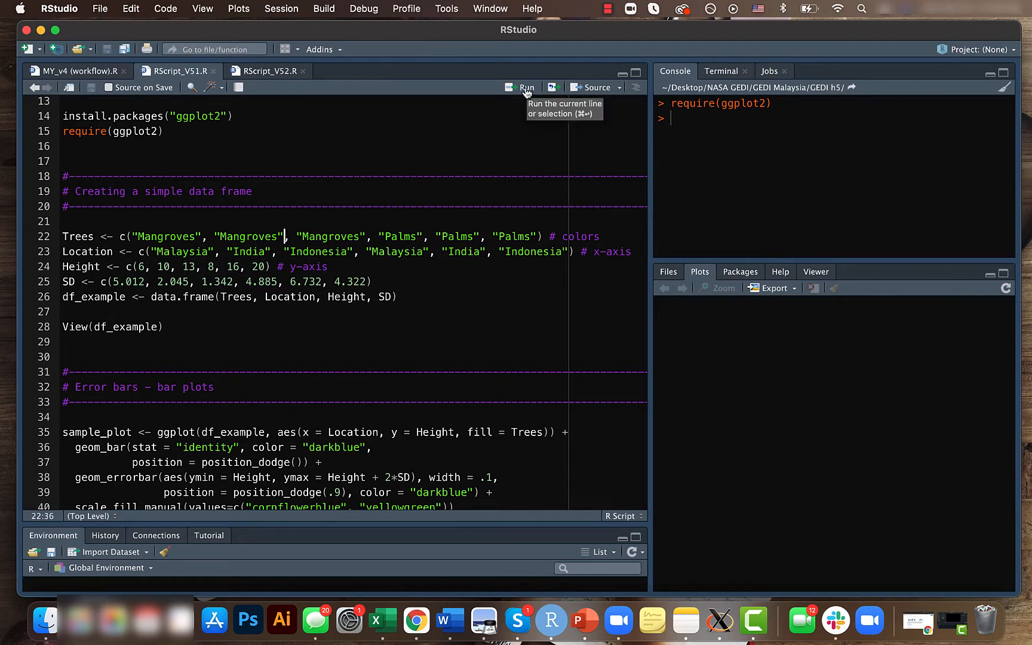
click(525, 87)
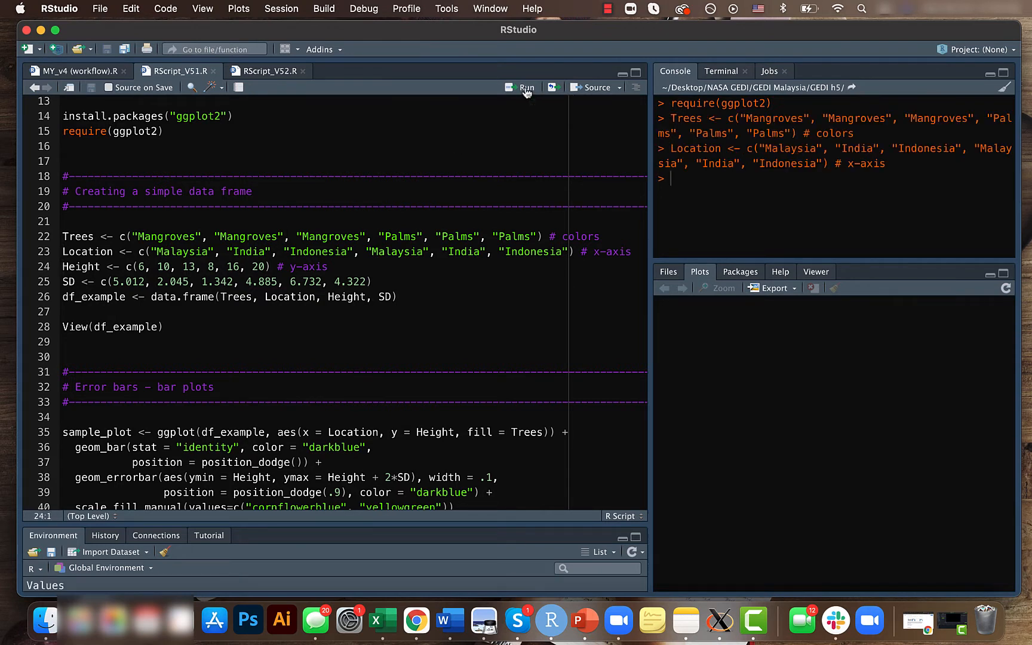
click(525, 88)
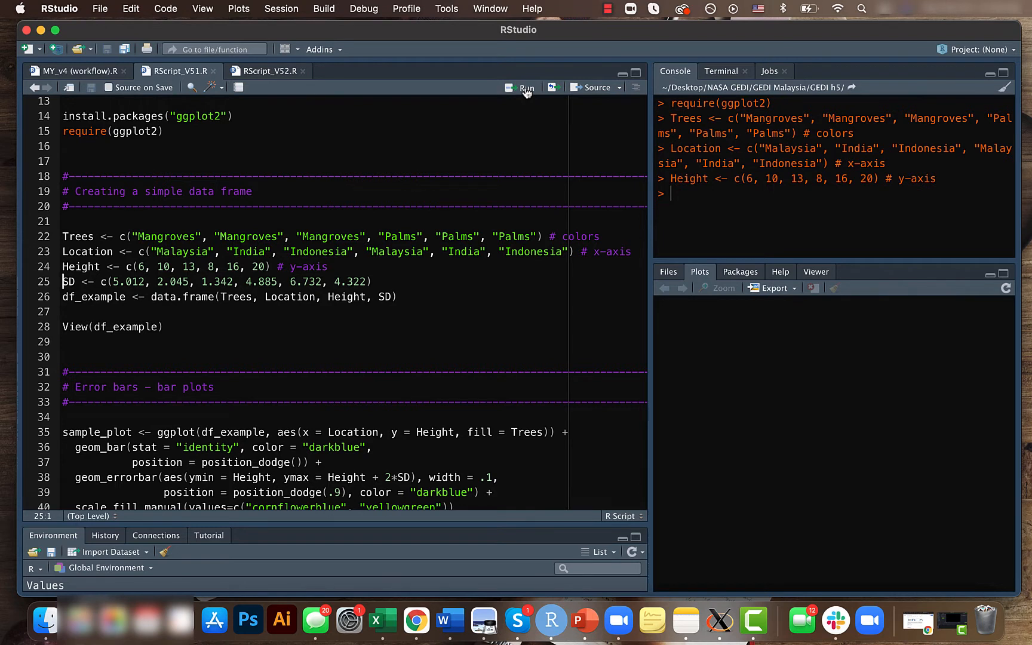
click(525, 87)
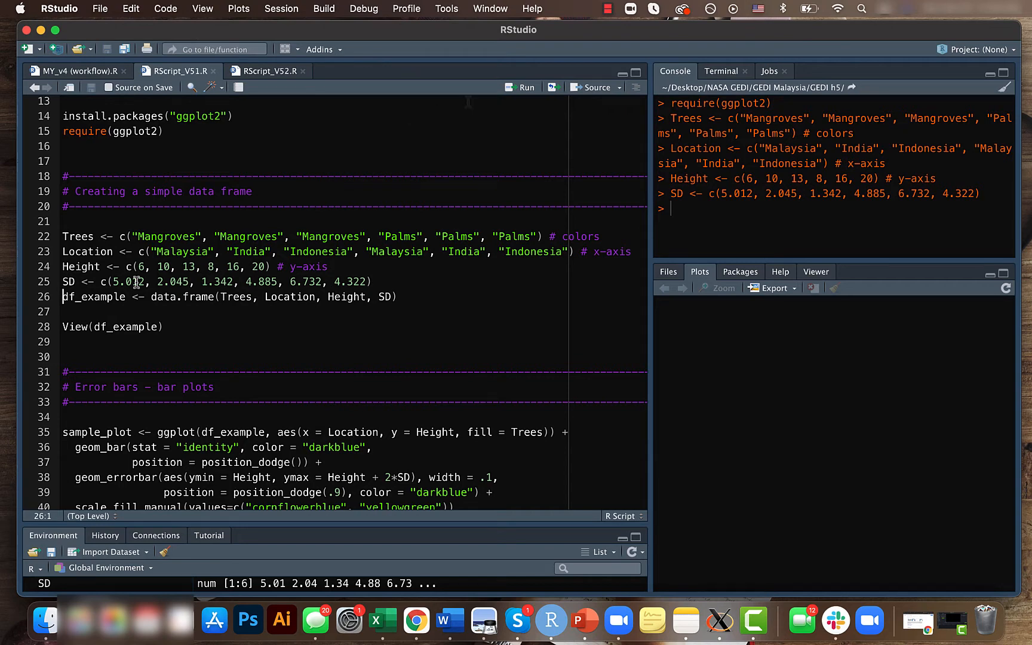
Create df_example, view its six rows in the data viewer, and return to the script
click(525, 87)
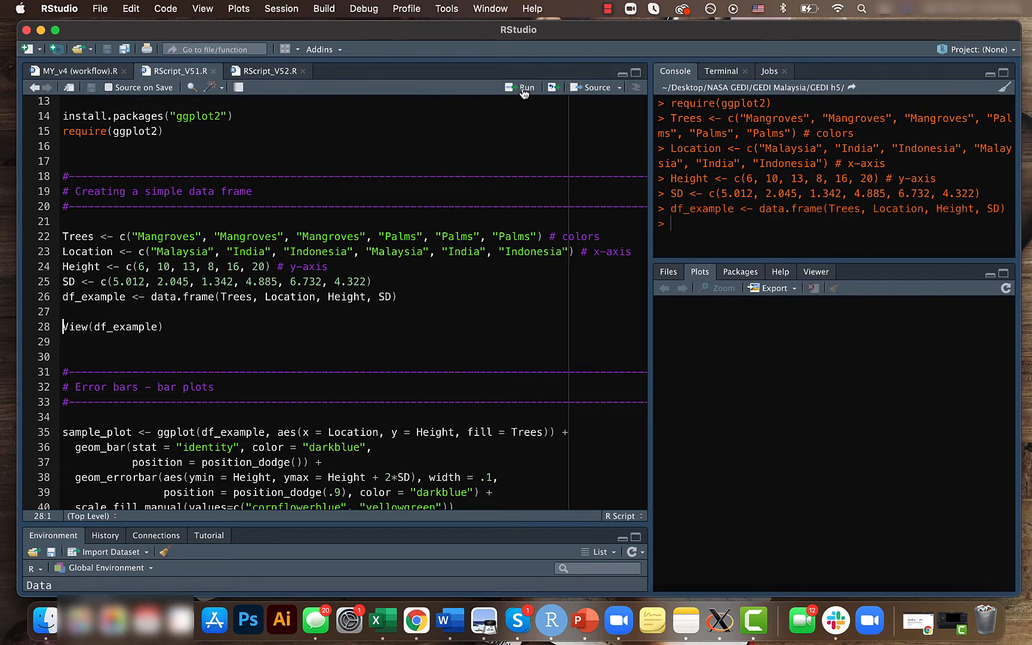
click(525, 87)
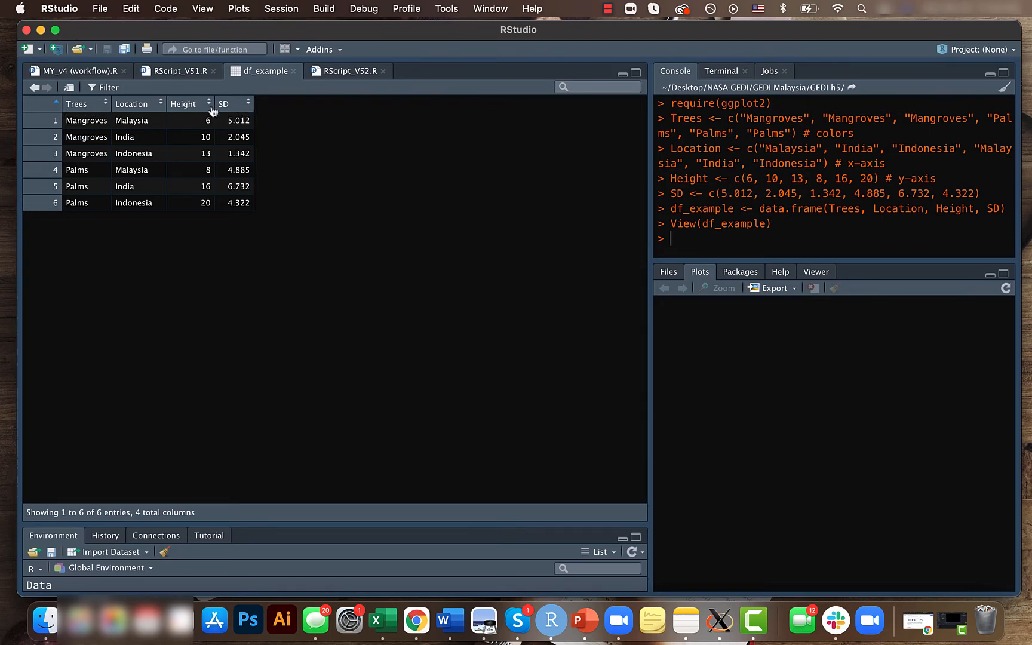
click(175, 72)
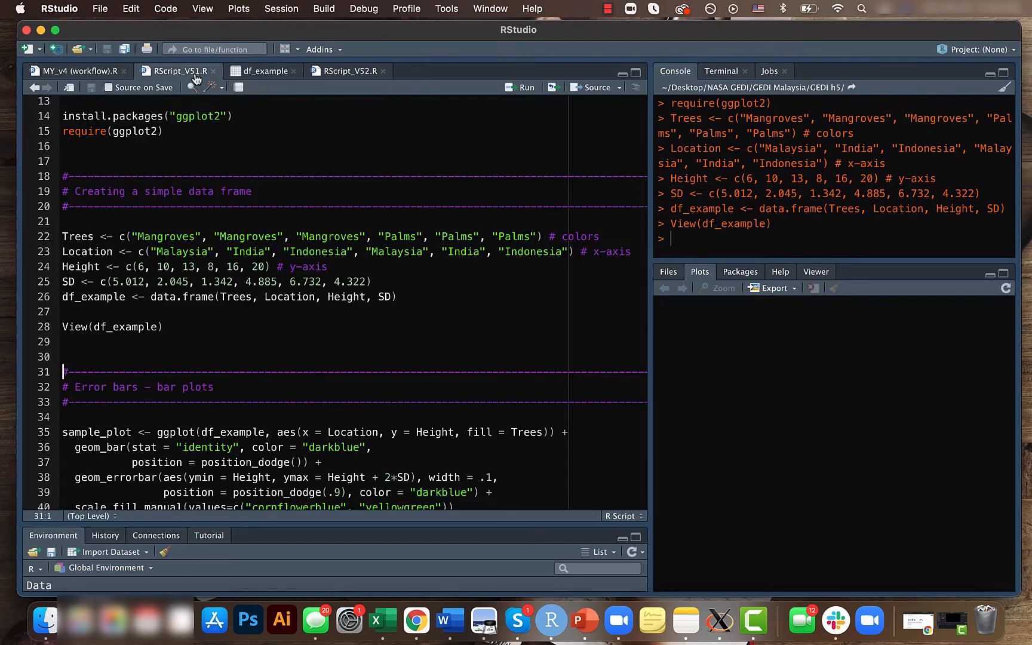
scroll(down, 3)
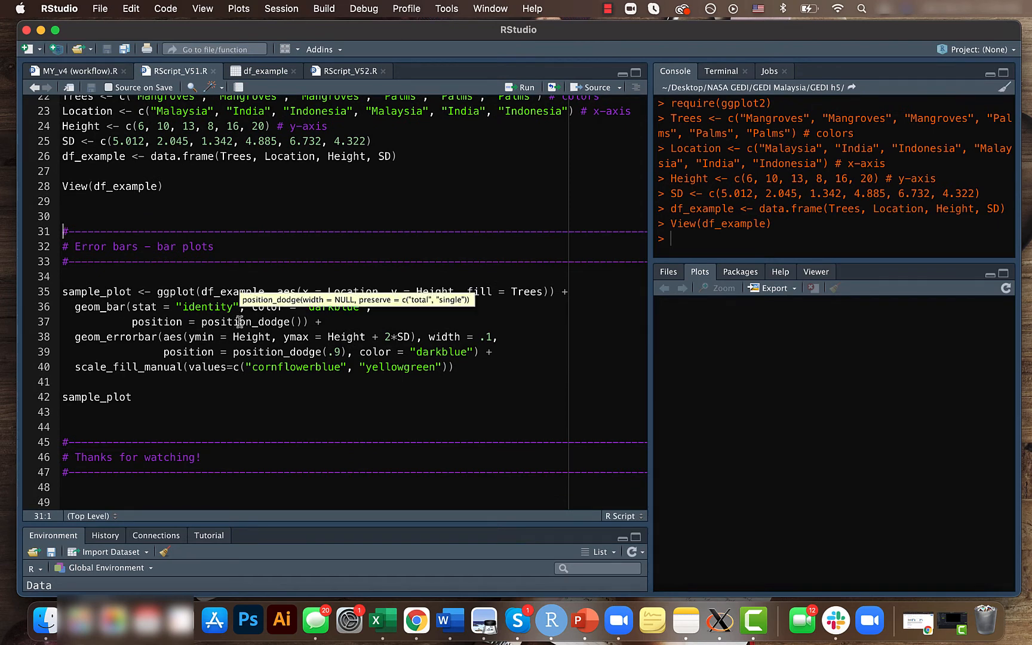
mouse_move(150, 329)
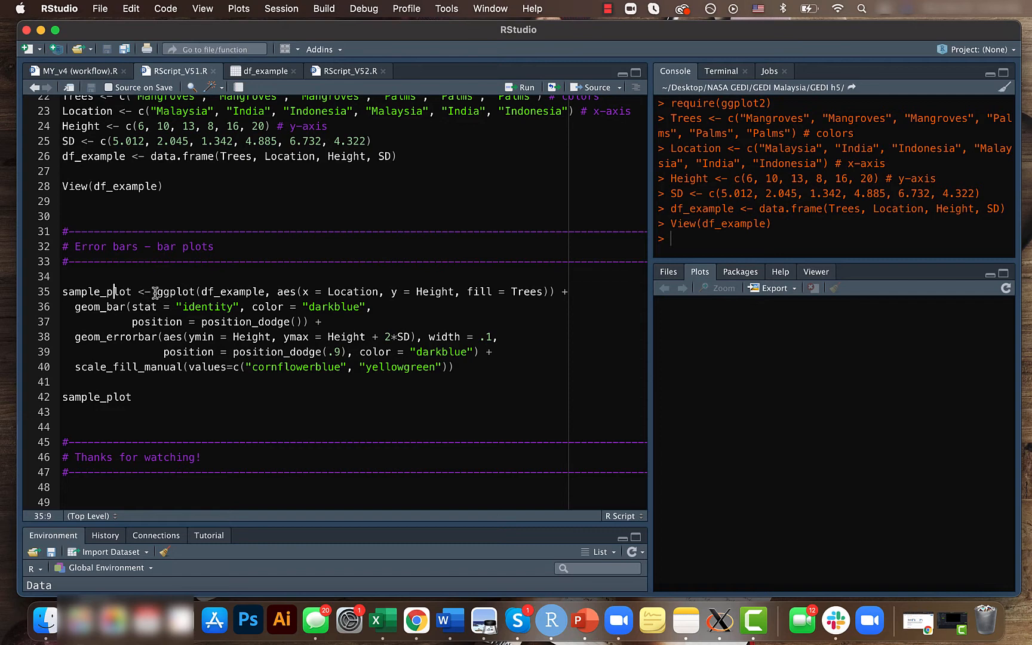
double_click(174, 291)
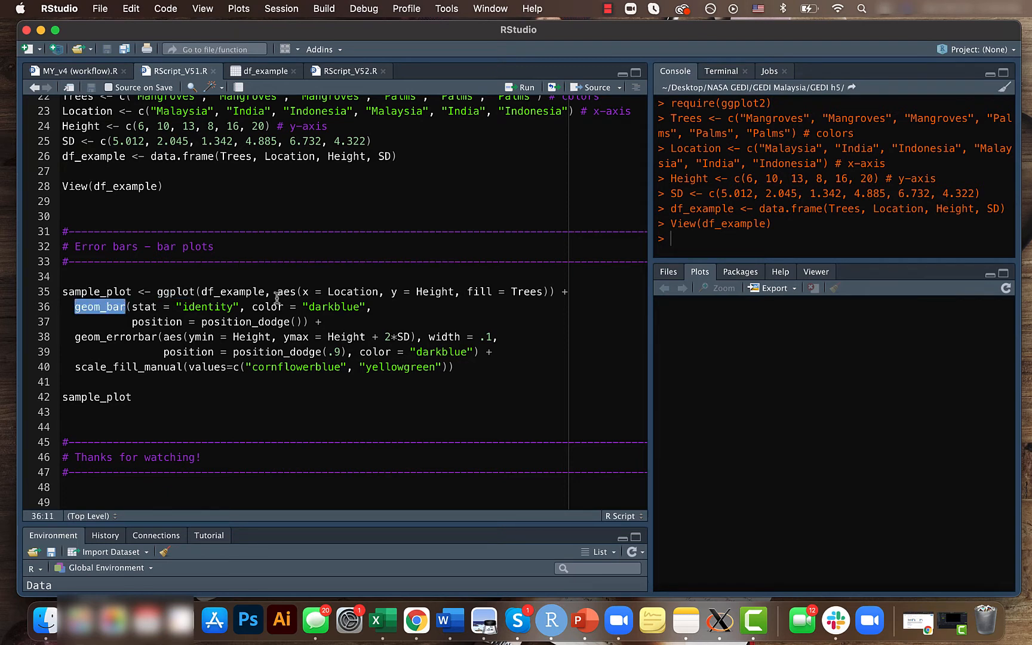
double_click(235, 291)
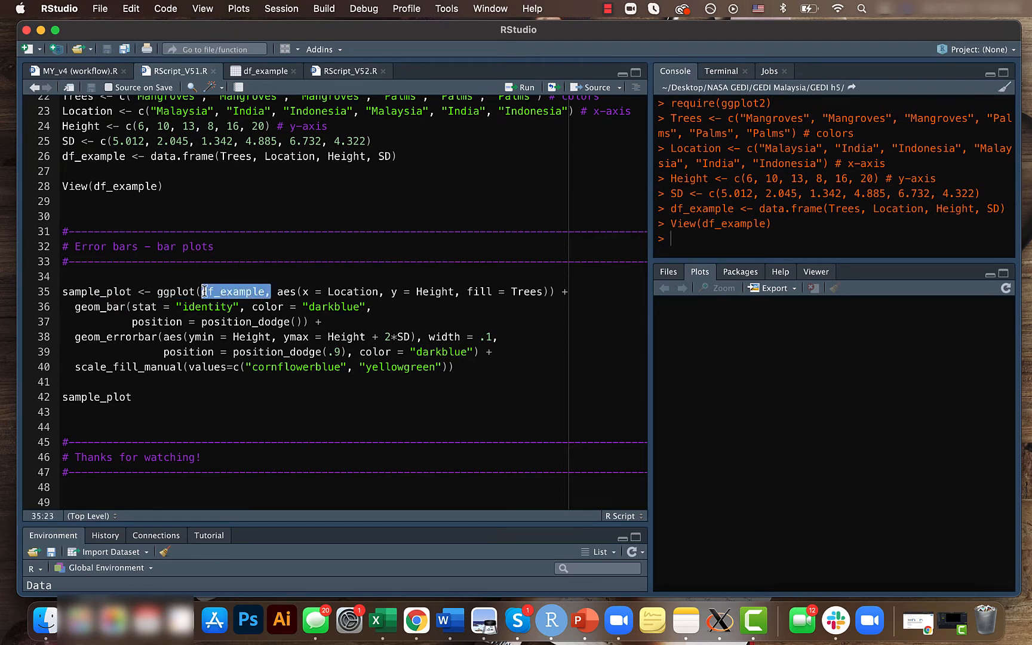
mouse_move(283, 291)
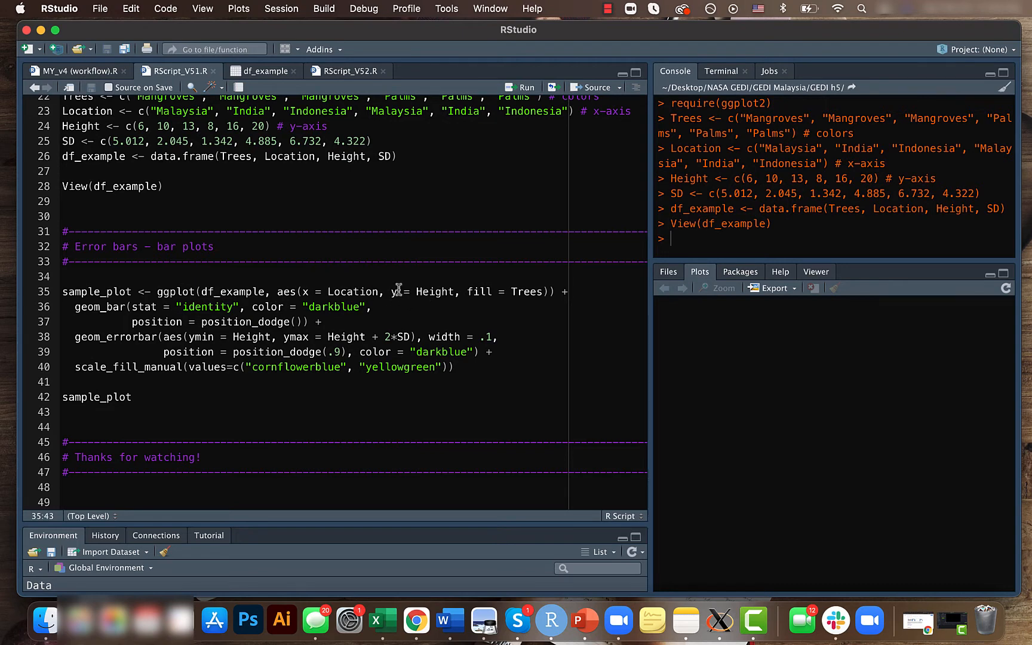
mouse_move(414, 291)
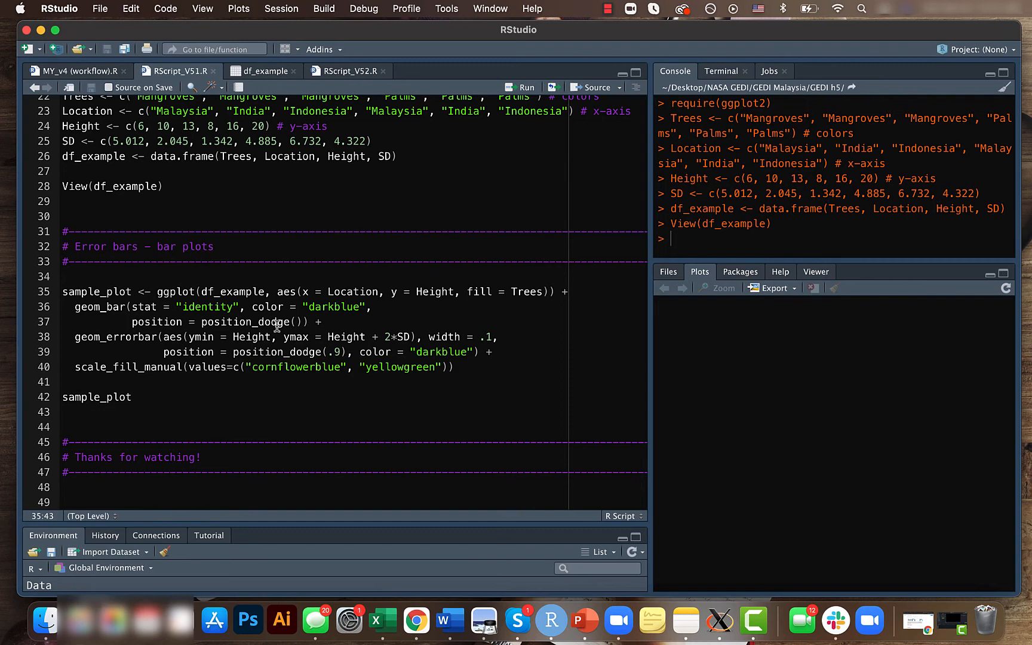
Set the error bar layer's ymax to Height + 2*SD with position_dodge(.9)
double_click(247, 321)
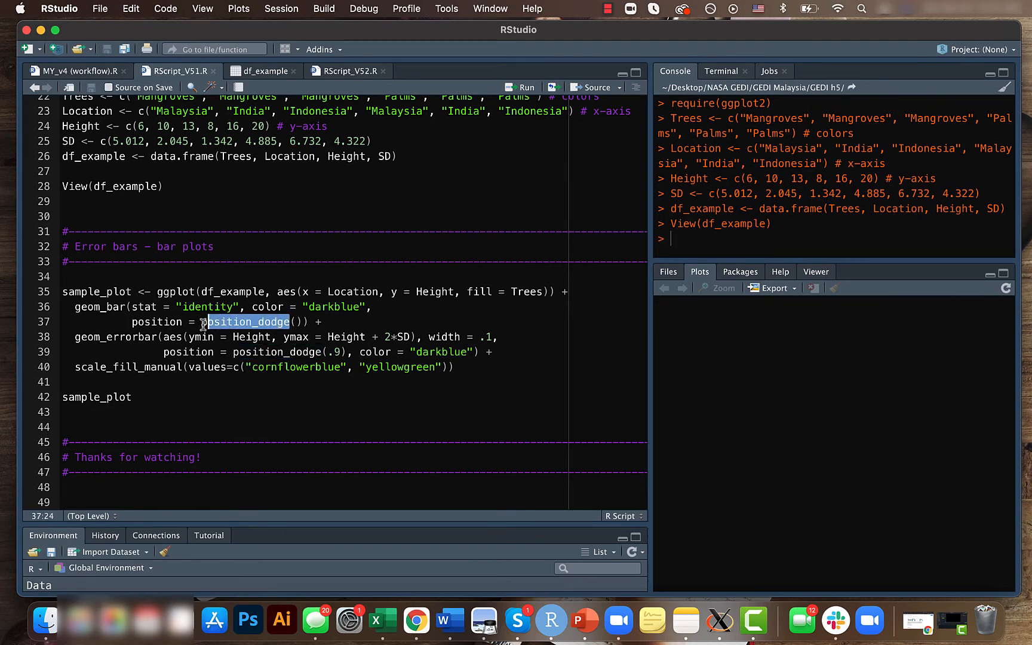
mouse_move(248, 321)
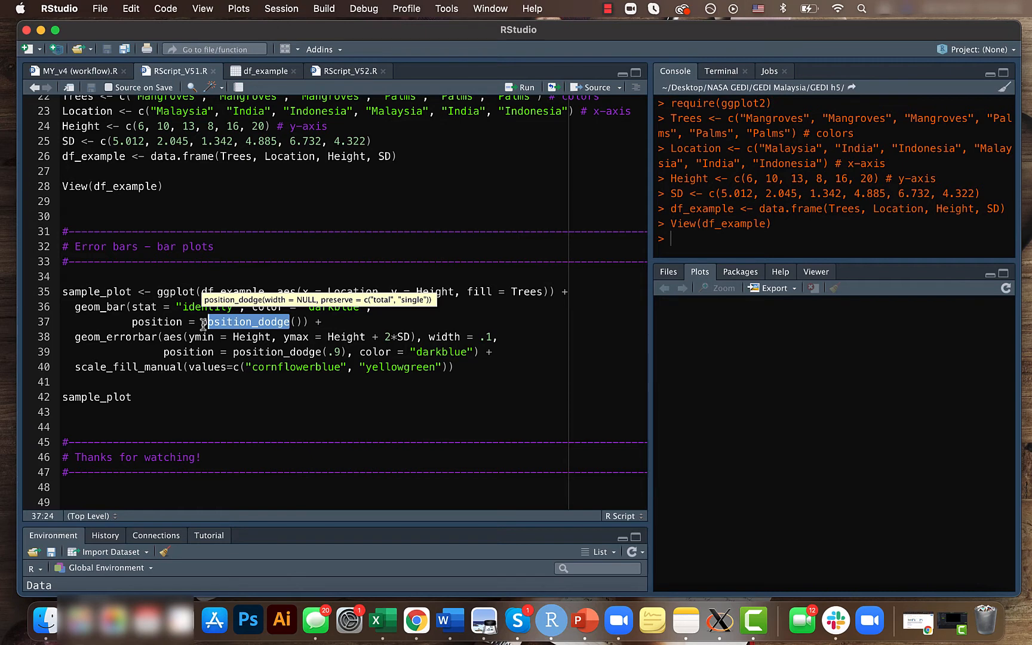
click(196, 351)
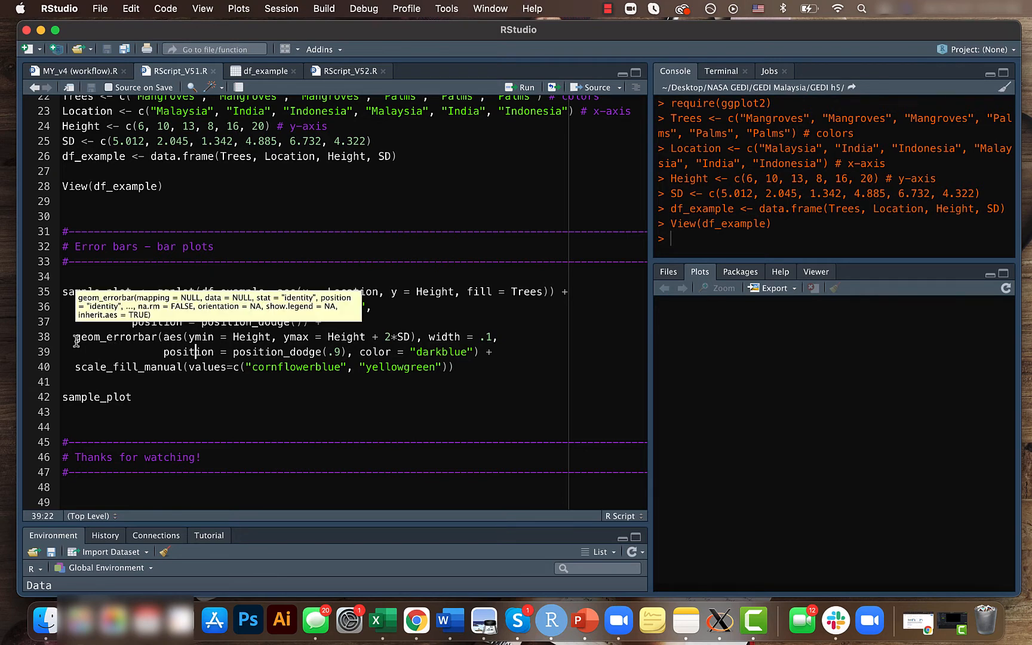
click(151, 367)
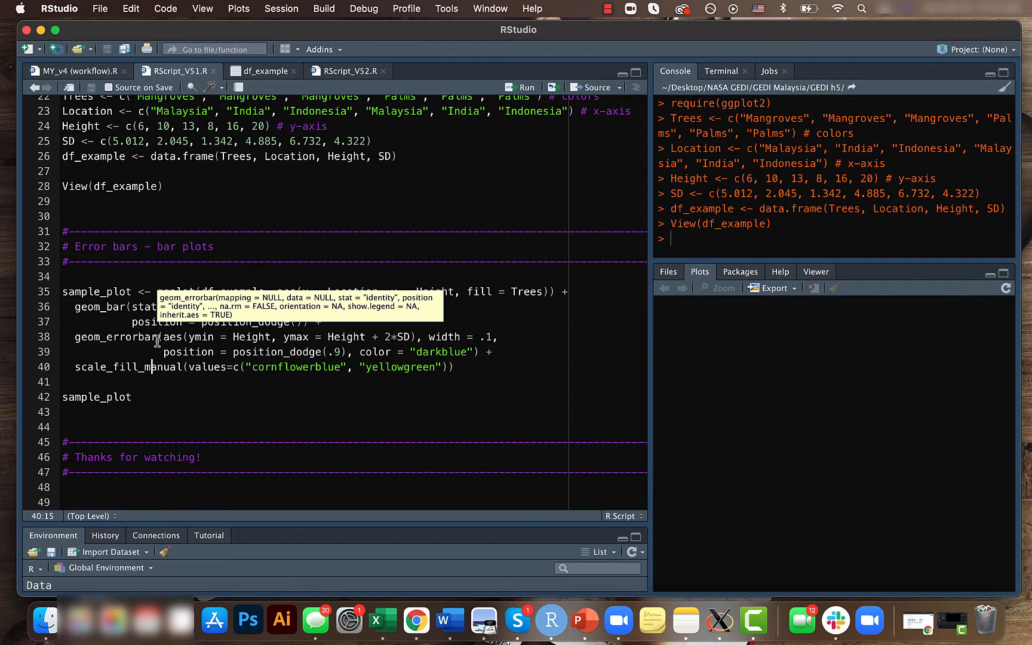
mouse_move(229, 337)
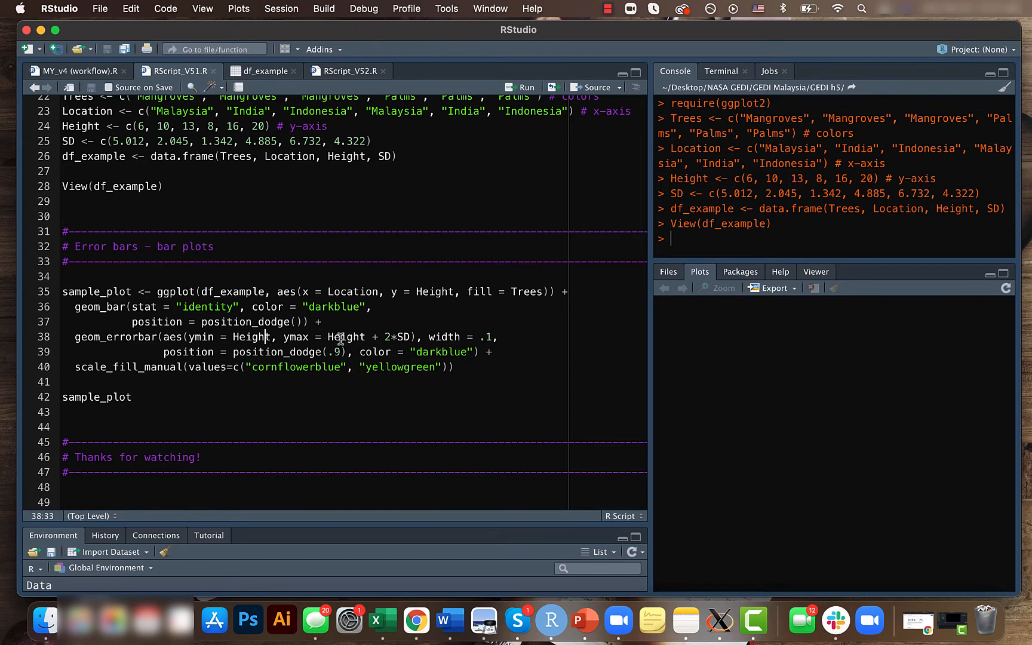
mouse_move(387, 338)
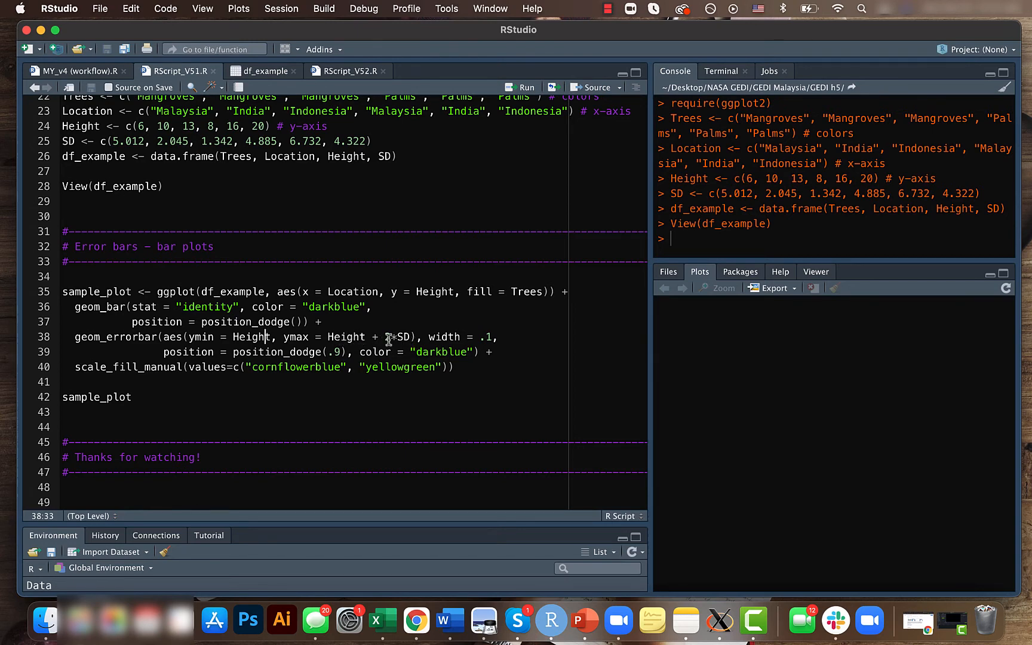
text(2*)
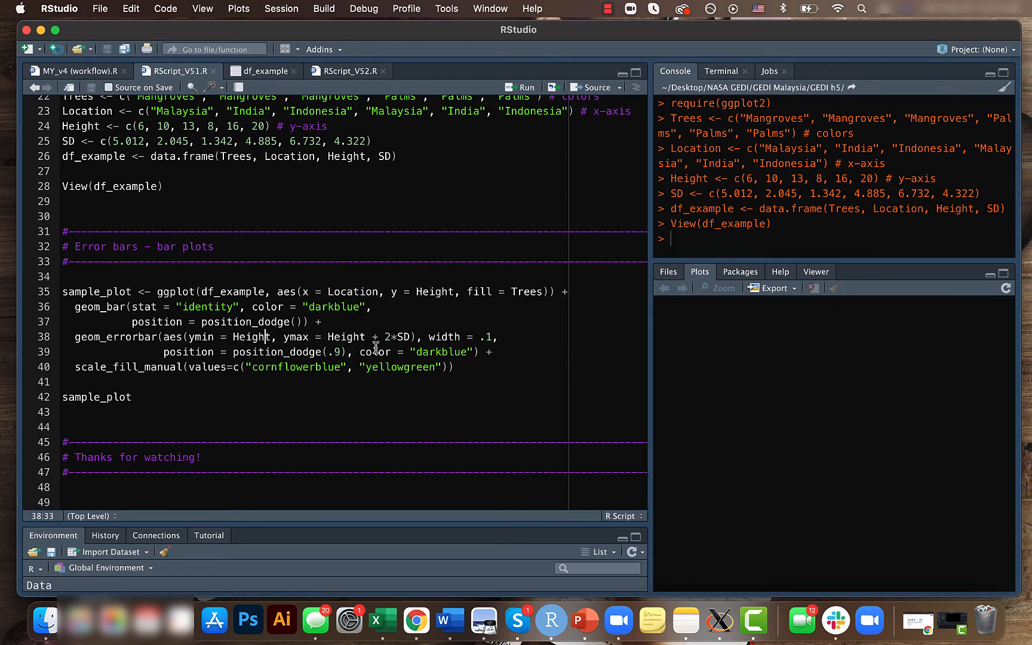
mouse_move(491, 337)
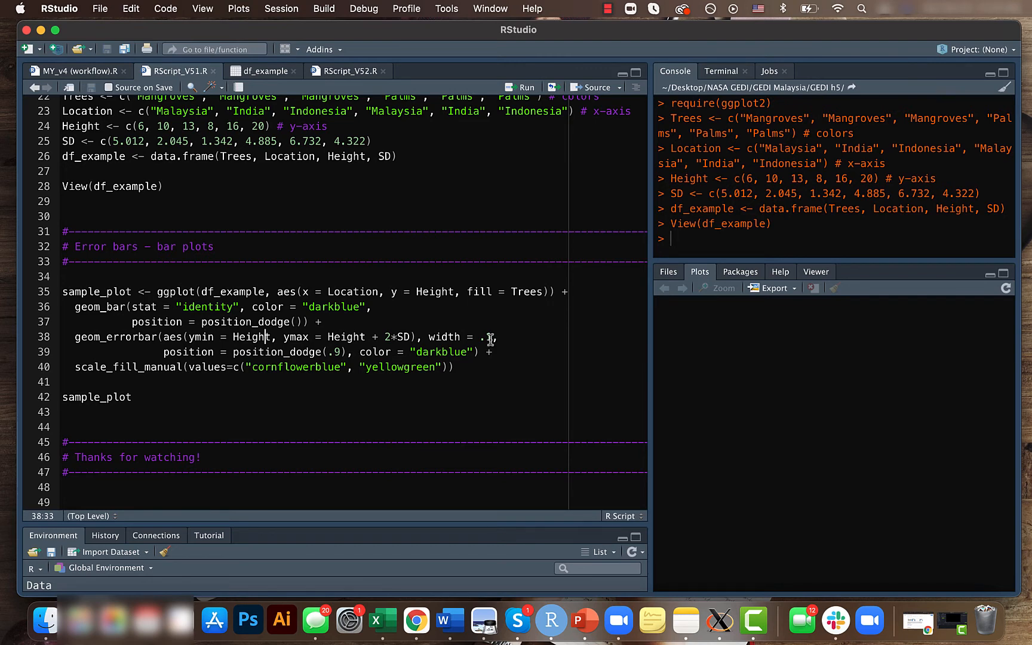
mouse_move(238, 348)
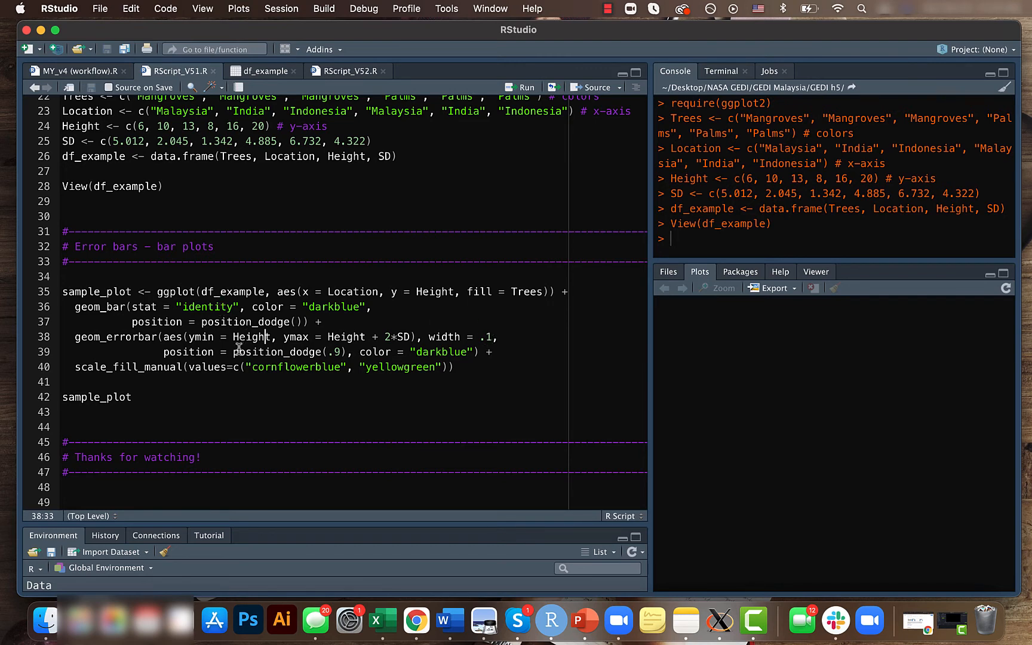
Review the error bar width .1 and the cornflowerblue/yellowgreen scale_fill_manual colours
double_click(288, 351)
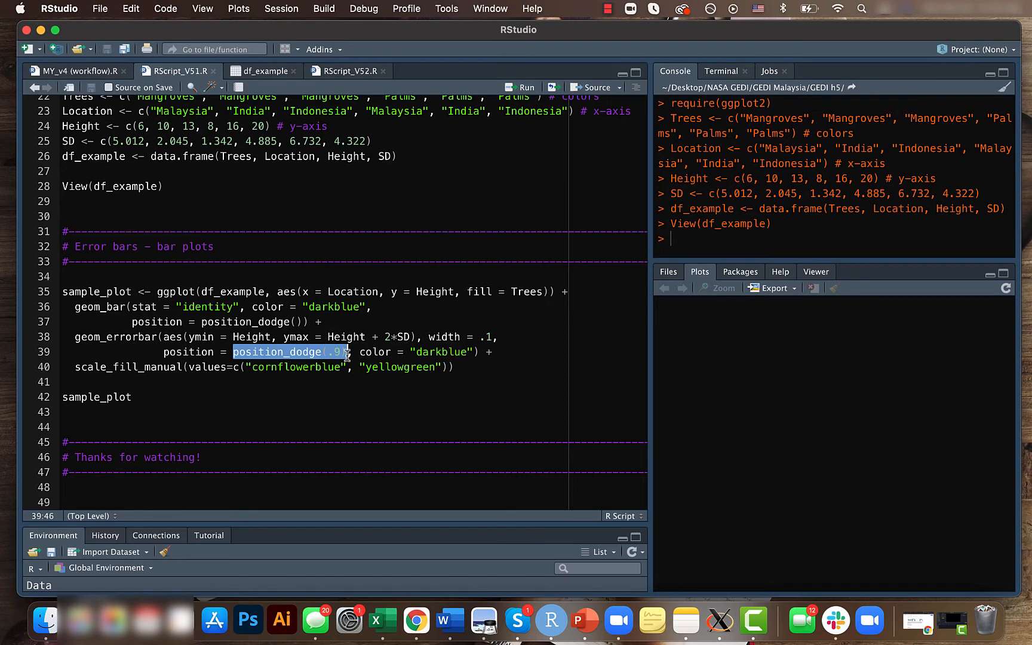
click(322, 366)
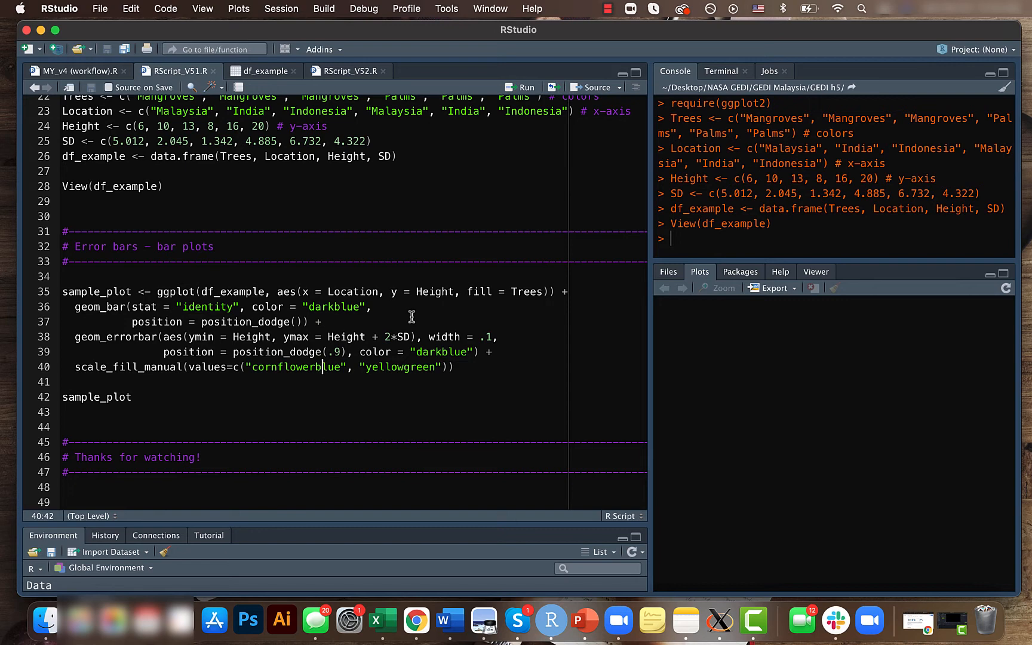
mouse_move(411, 352)
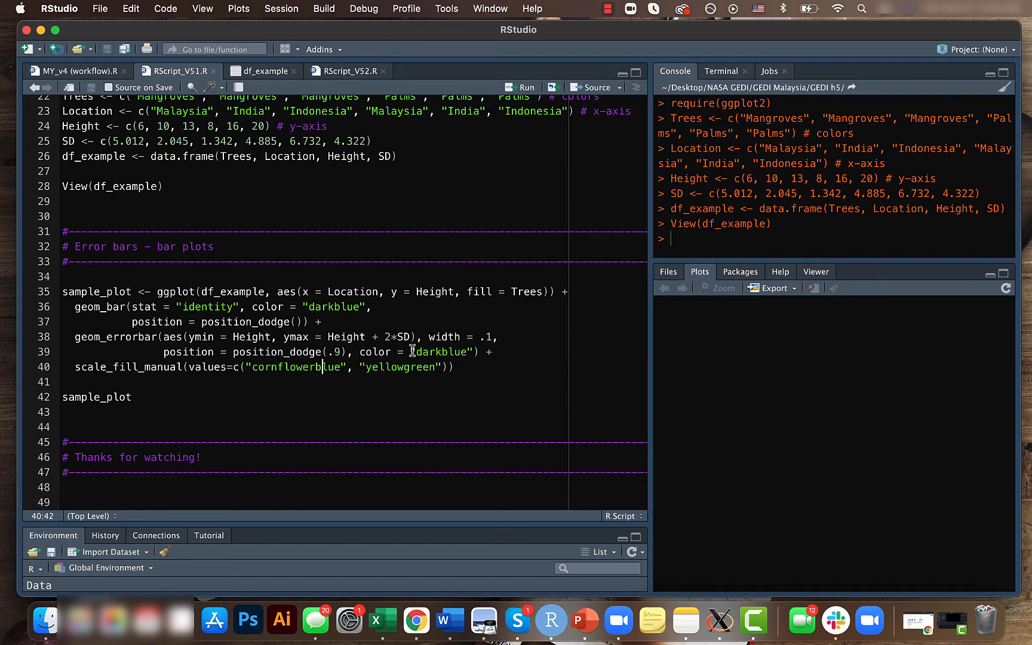
mouse_move(269, 370)
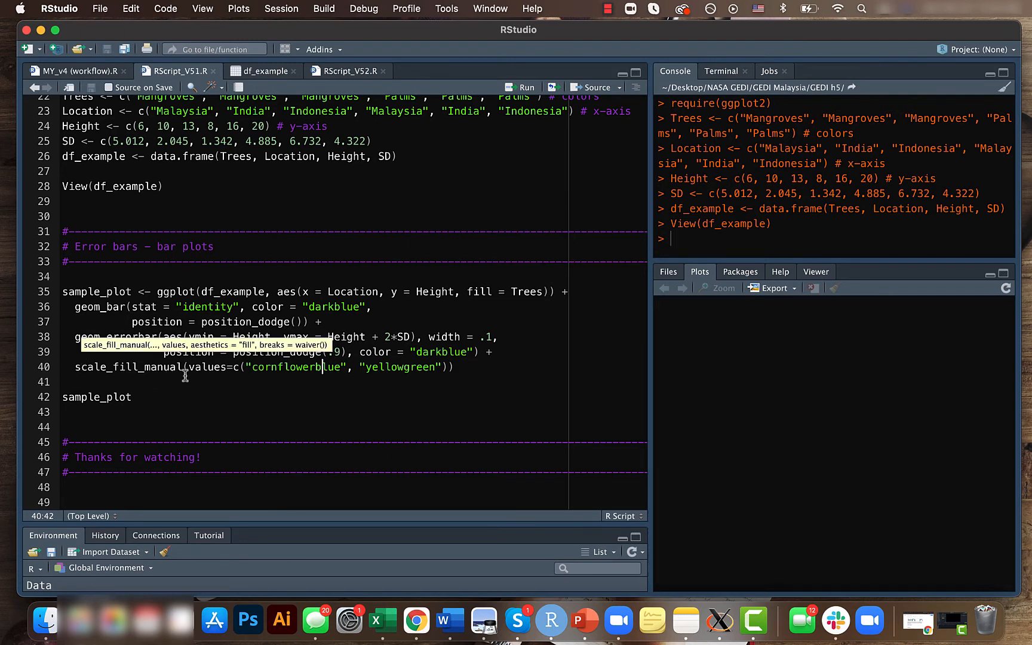
click(285, 367)
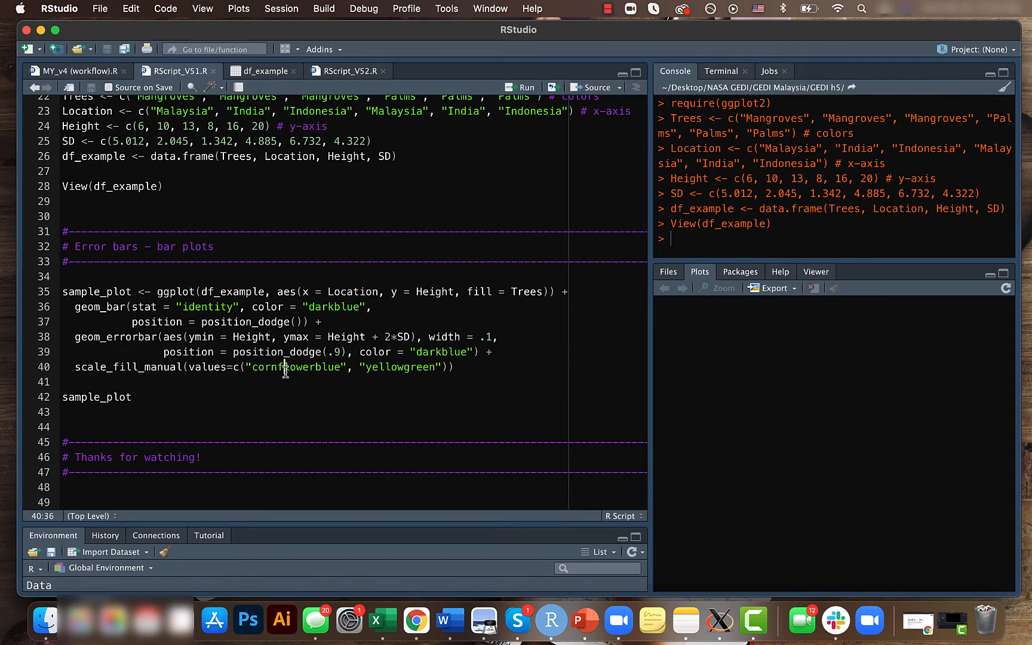
mouse_move(404, 366)
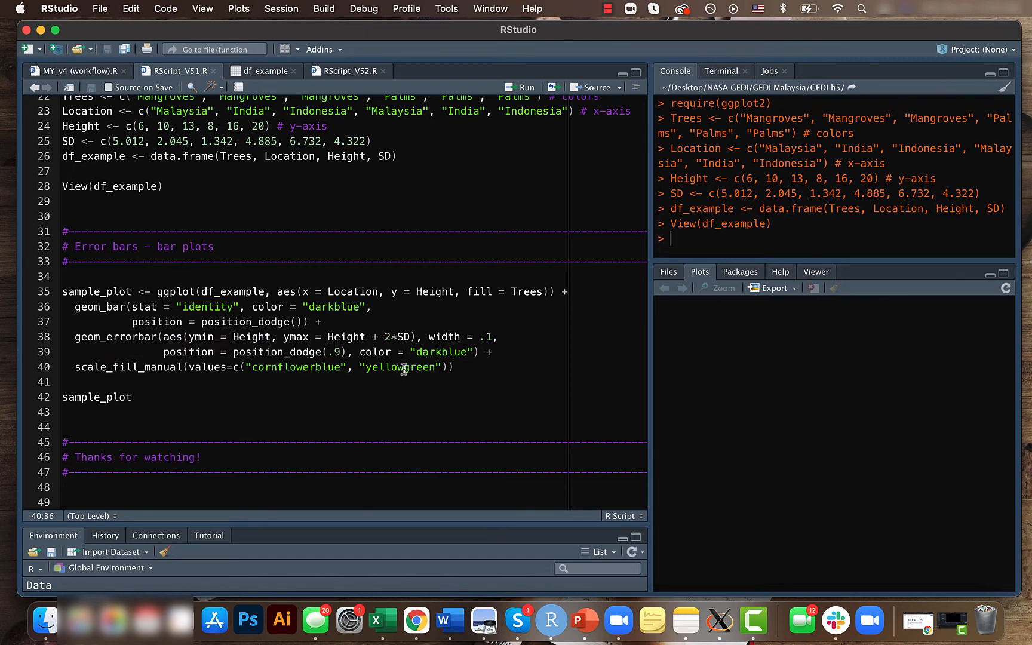
mouse_move(382, 349)
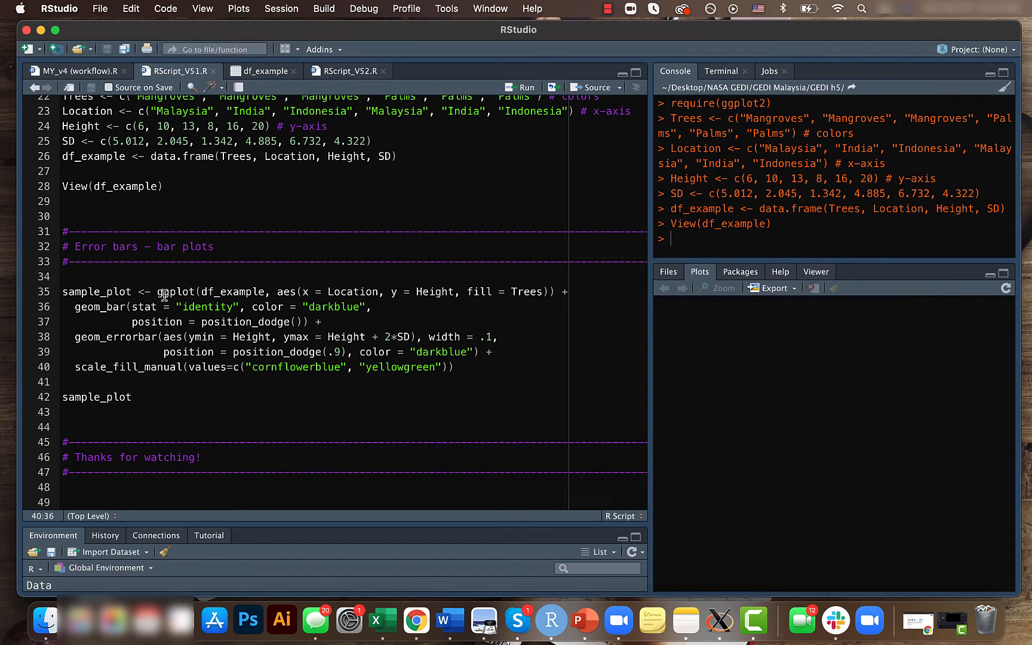
Run the sample_plot definition and render the grouped bar chart with dark blue error bars
click(525, 87)
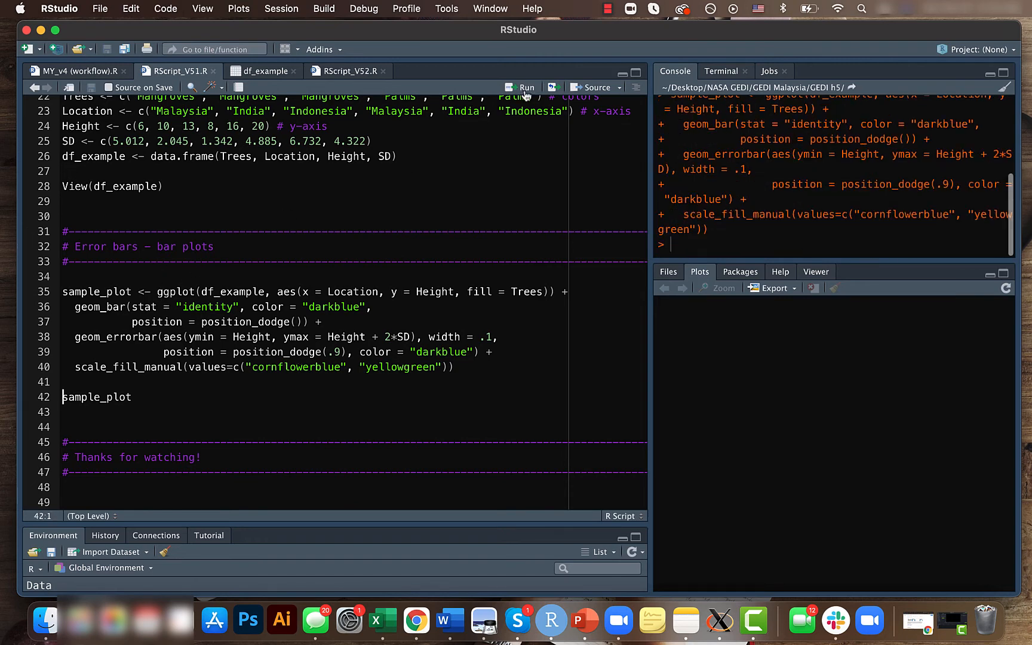
click(526, 88)
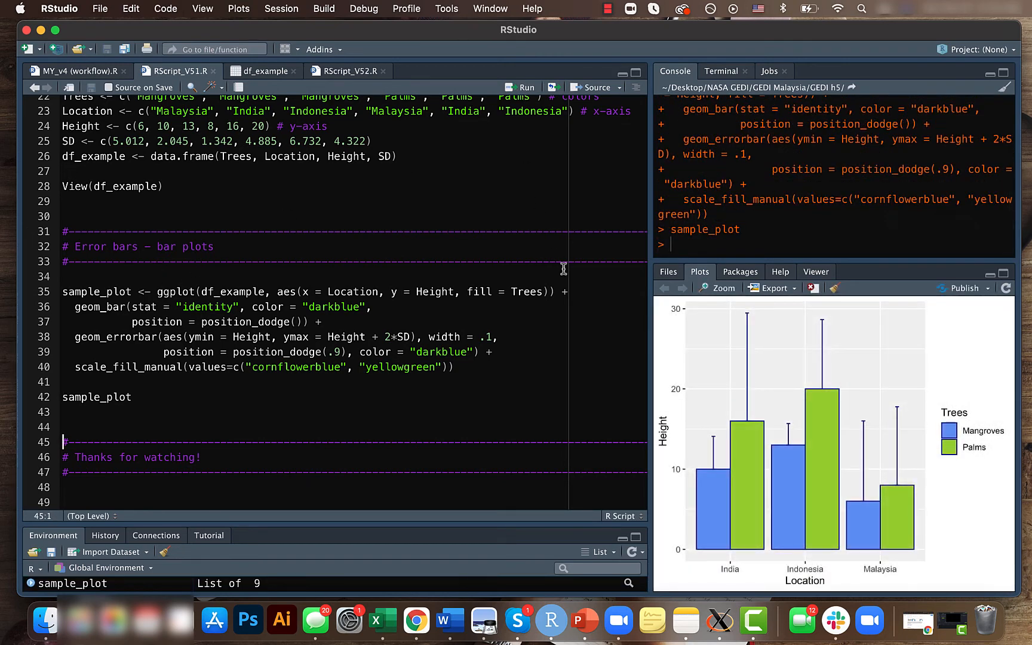
mouse_move(786, 459)
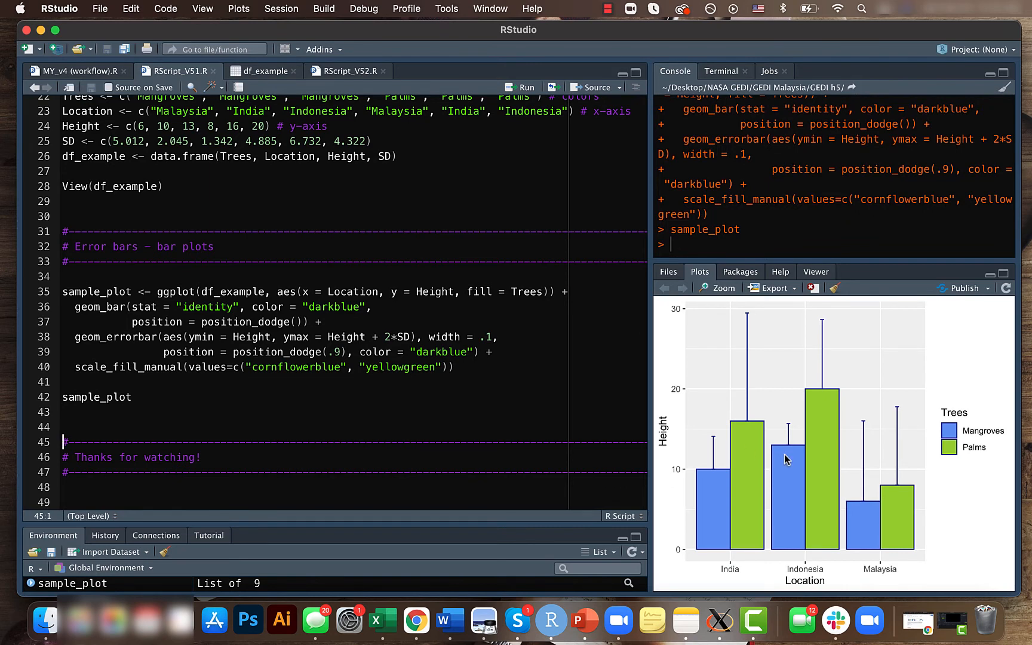
mouse_move(285, 366)
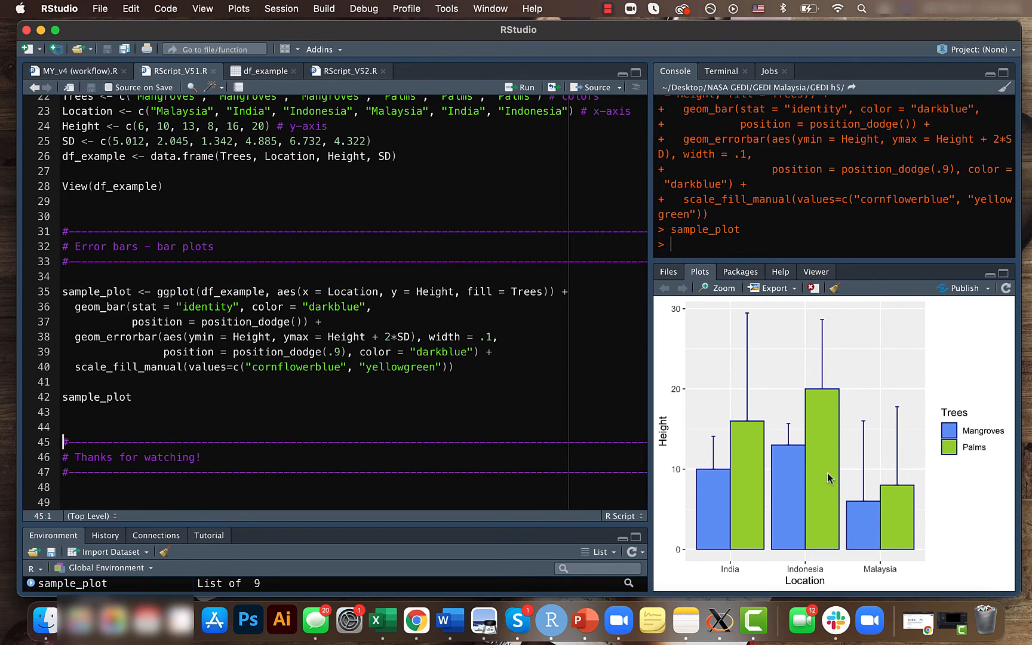
mouse_move(735, 501)
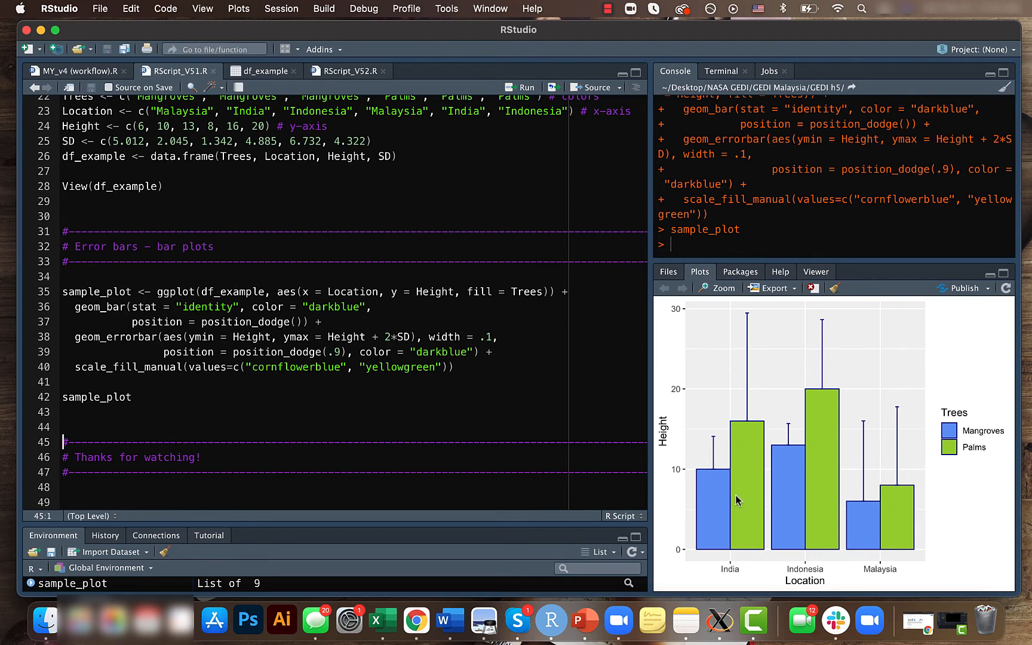
mouse_move(469, 377)
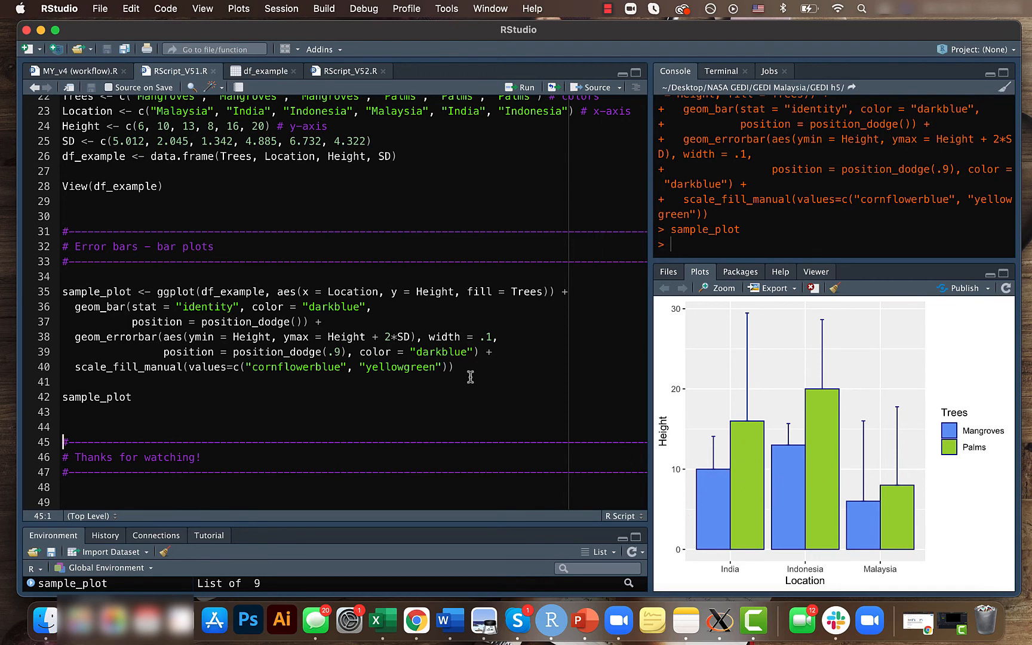
mouse_move(768, 337)
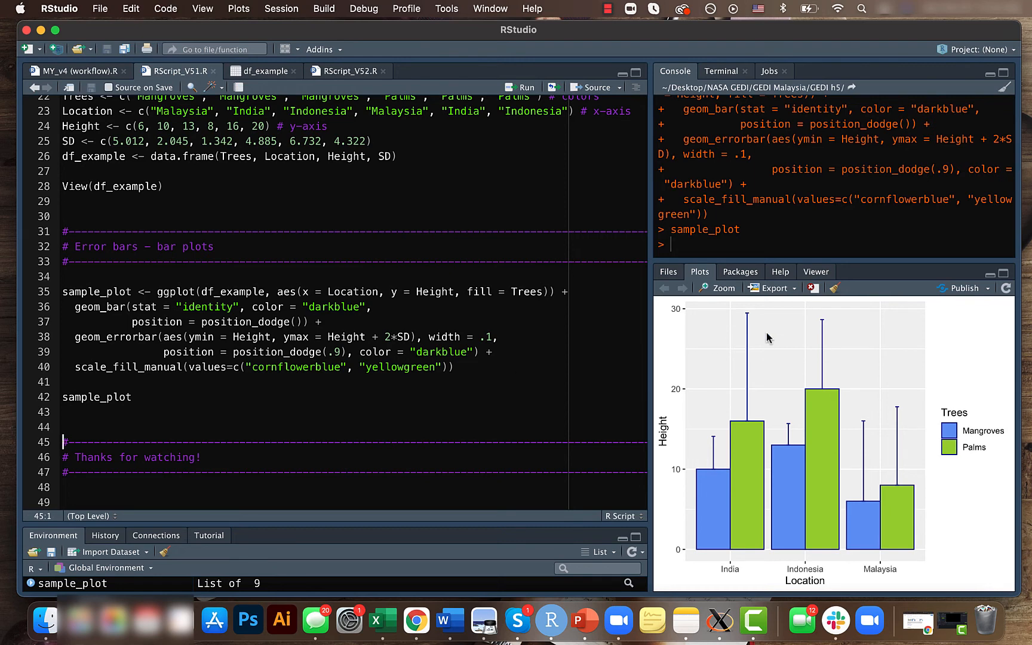
mouse_move(723, 412)
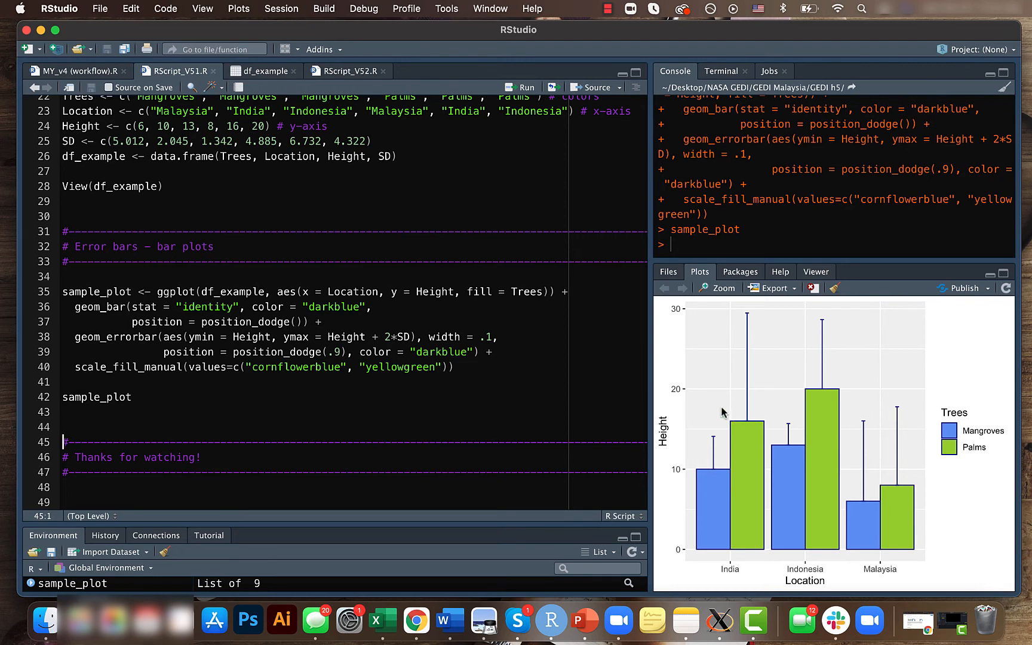
mouse_move(367, 388)
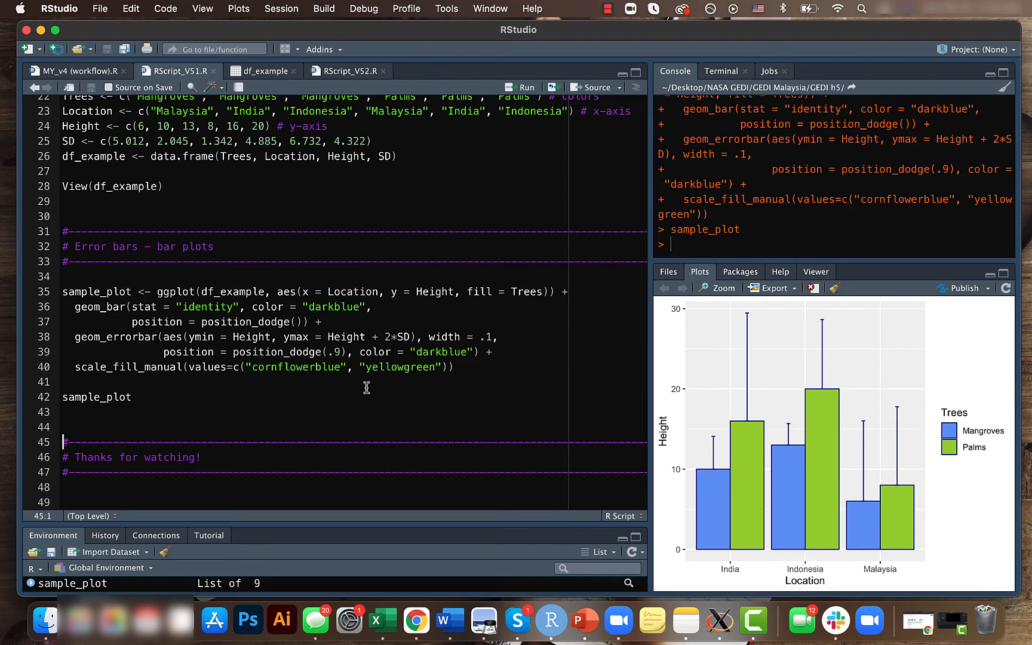
mouse_move(329, 342)
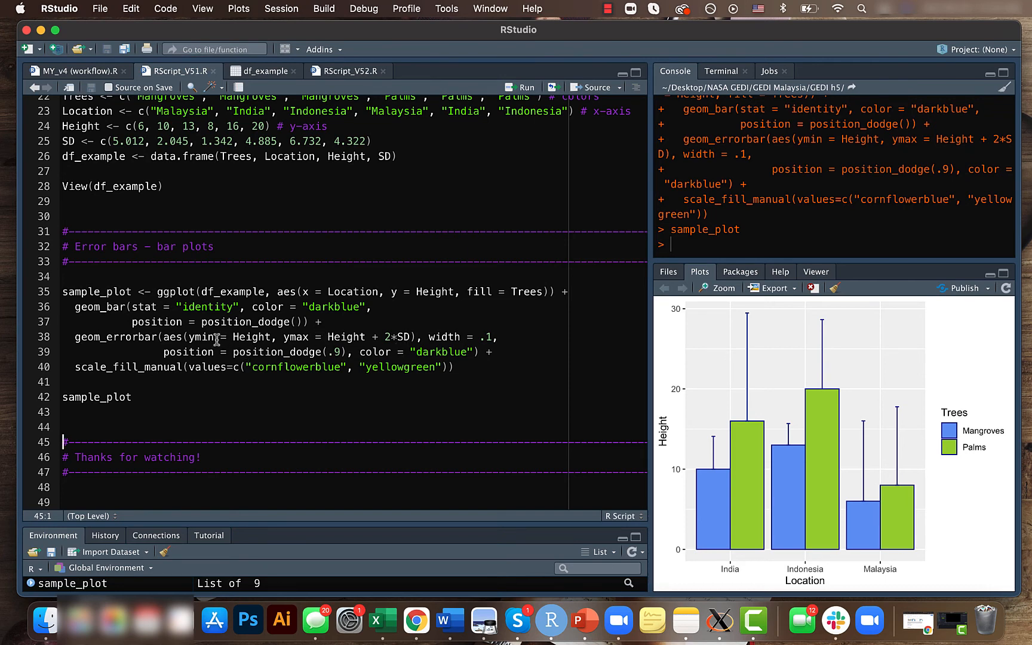
mouse_move(724, 439)
text( - 2)
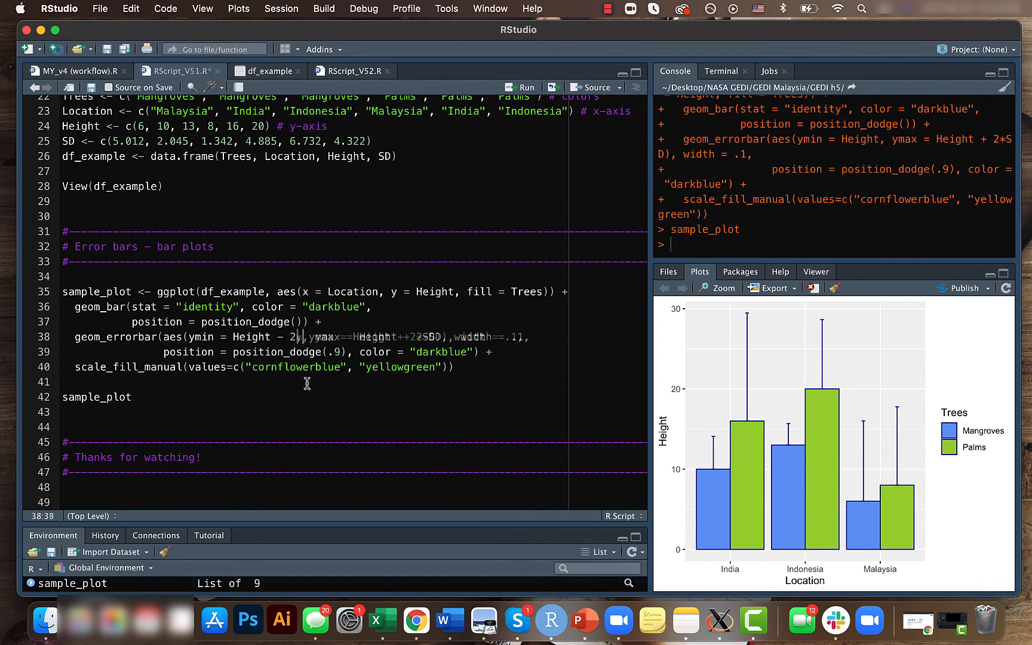
mouse_move(302, 337)
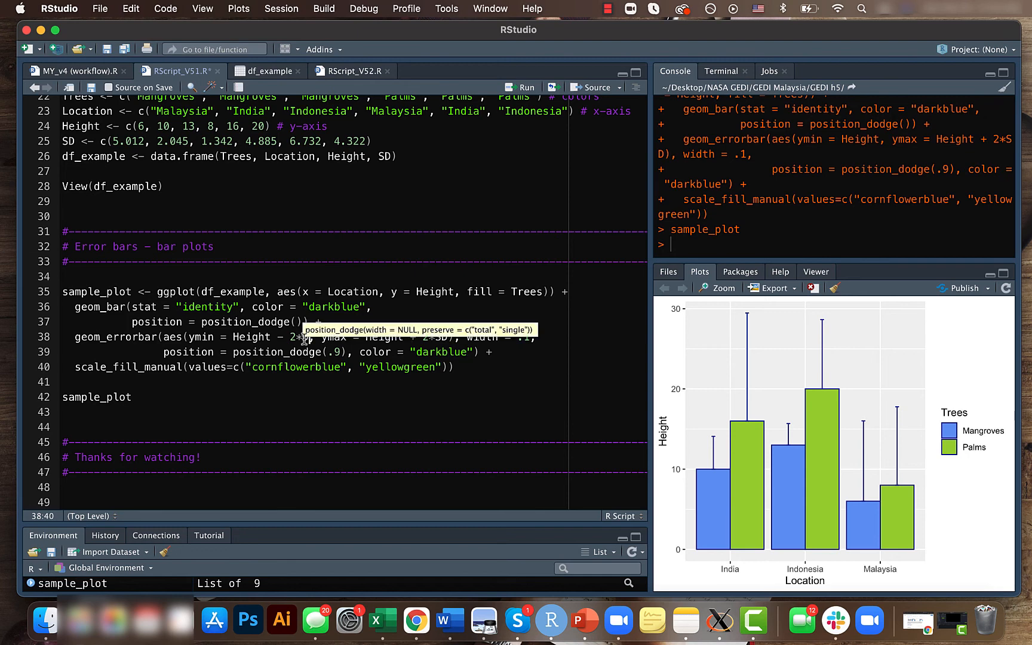
mouse_move(705, 464)
text(D)
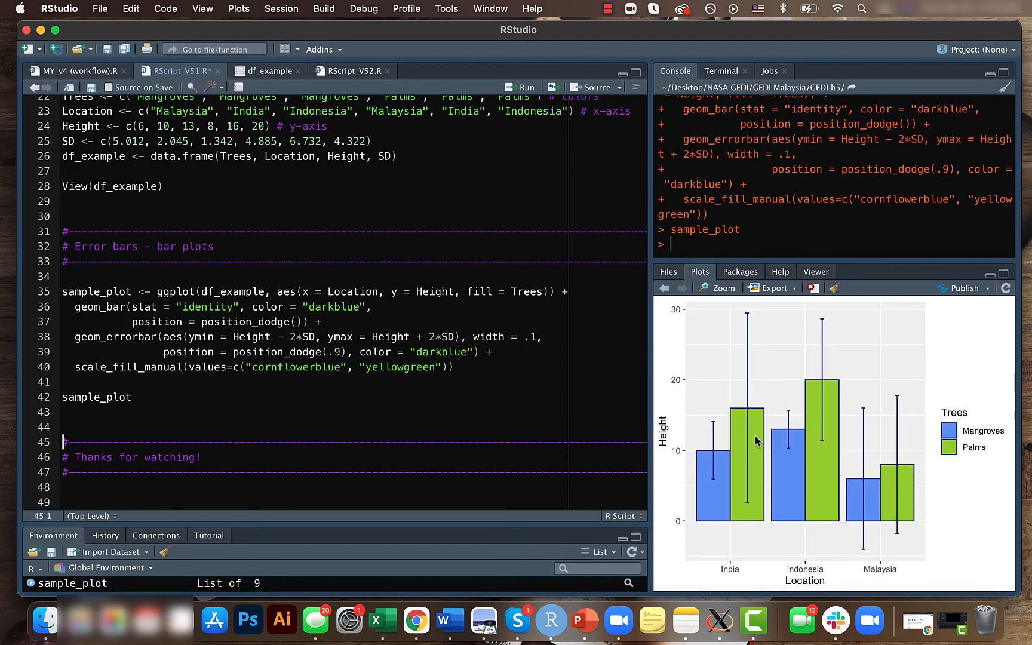
mouse_move(404, 427)
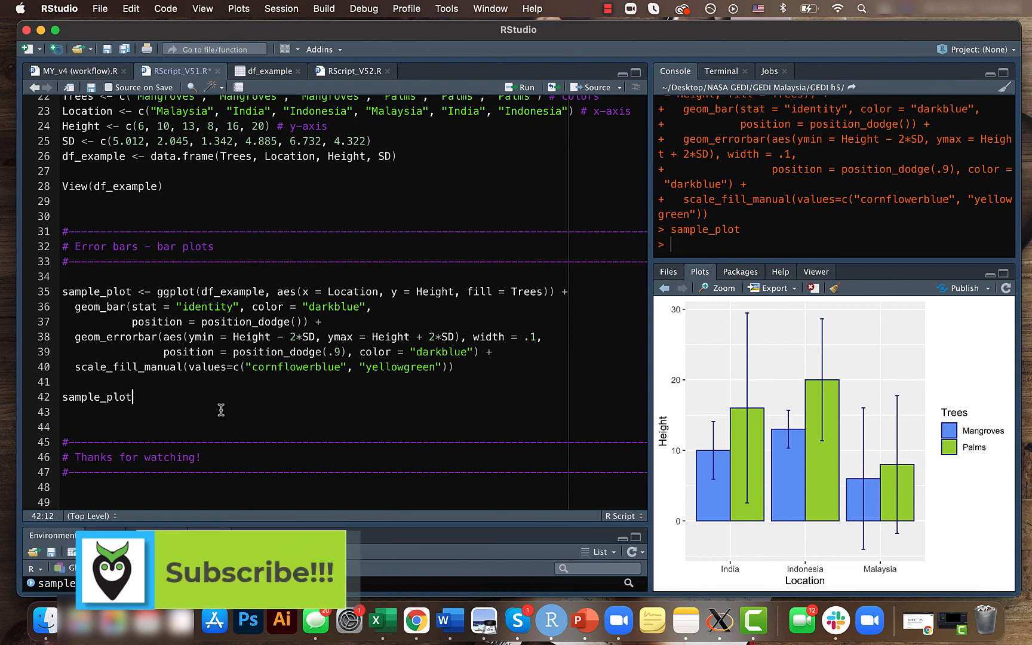
mouse_move(172, 379)
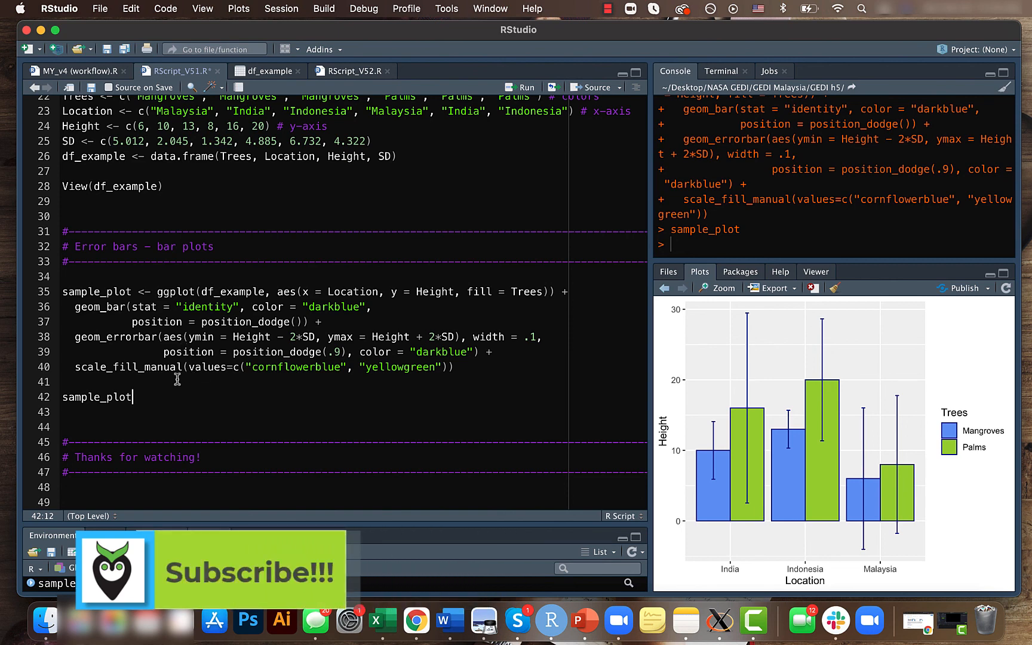